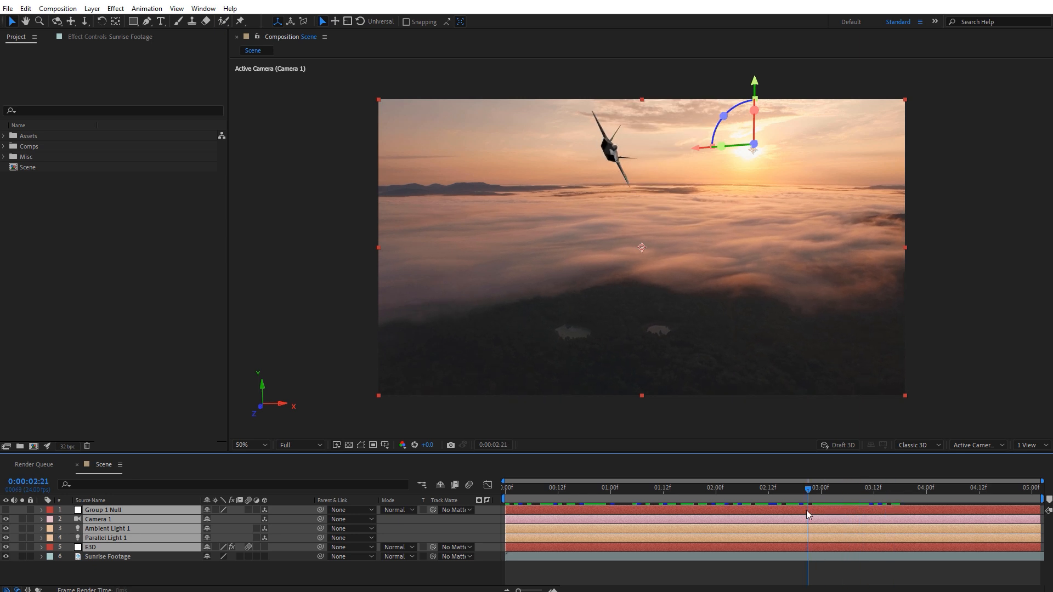
Set Easy Comp's background layer to Sunrise Footage with Overlay mixing on the adjustment layer.
{"action": "left_click", "coordinate": [835, 487]}
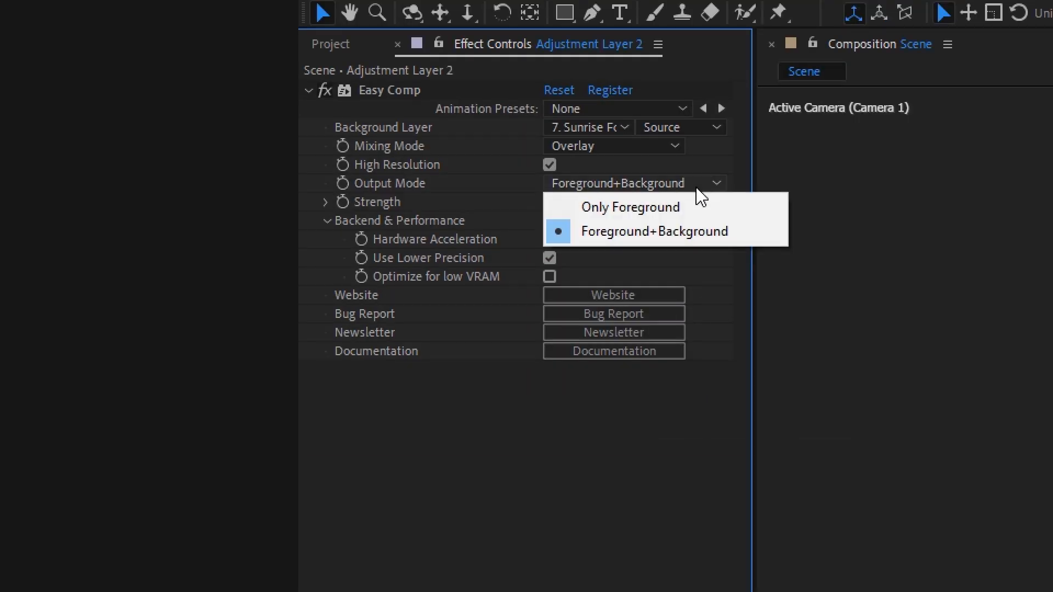
Switch Easy Comp to Only Foreground and pre-compose the layers as 'Animation Precomp'.
{"action": "left_click", "coordinate": [91, 7]}
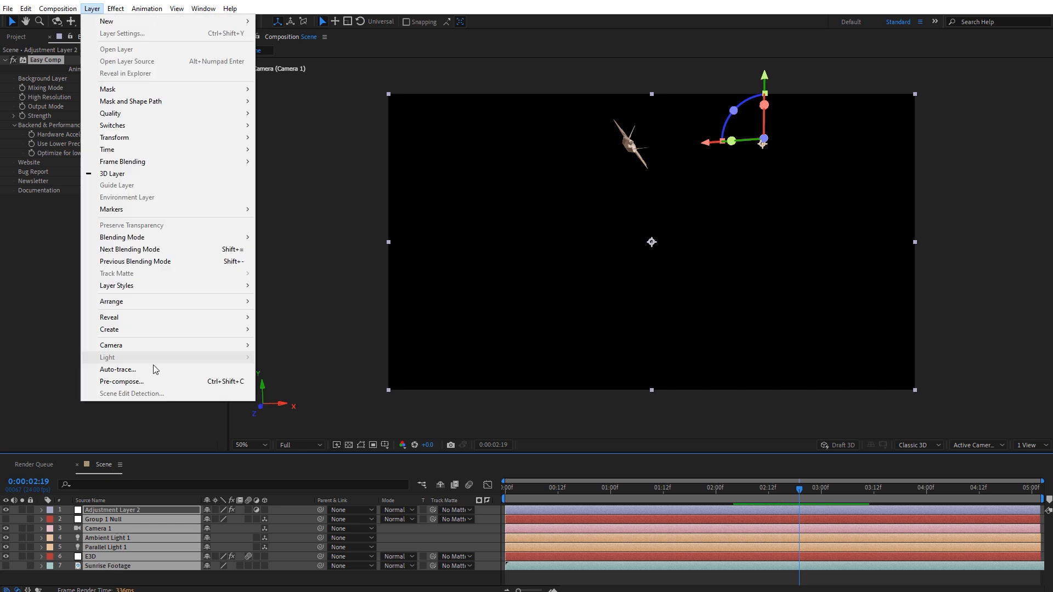
{"action": "left_click", "coordinate": [122, 382]}
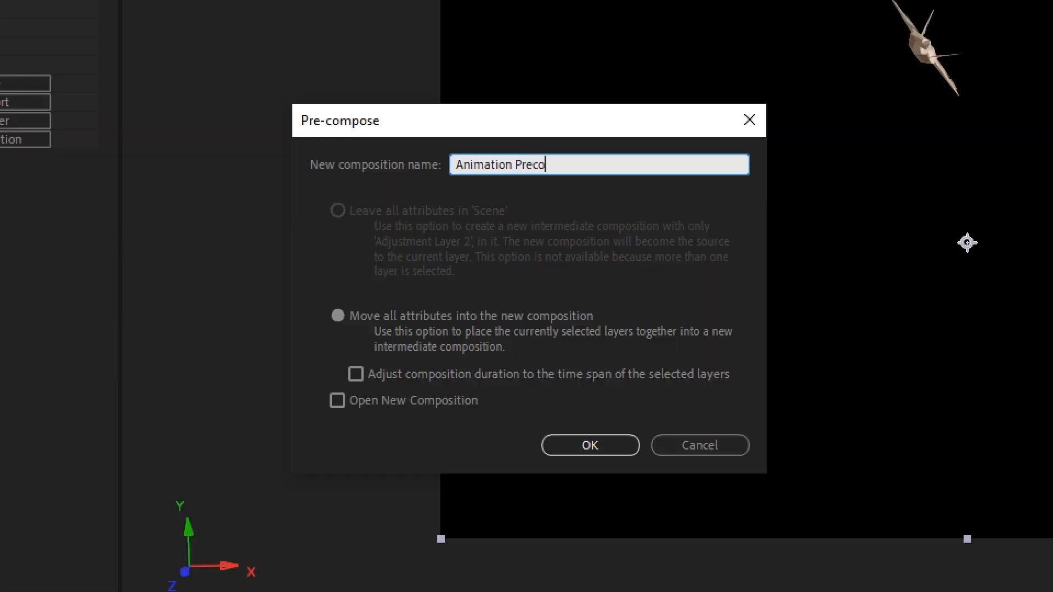
{"action": "left_click", "coordinate": [589, 446]}
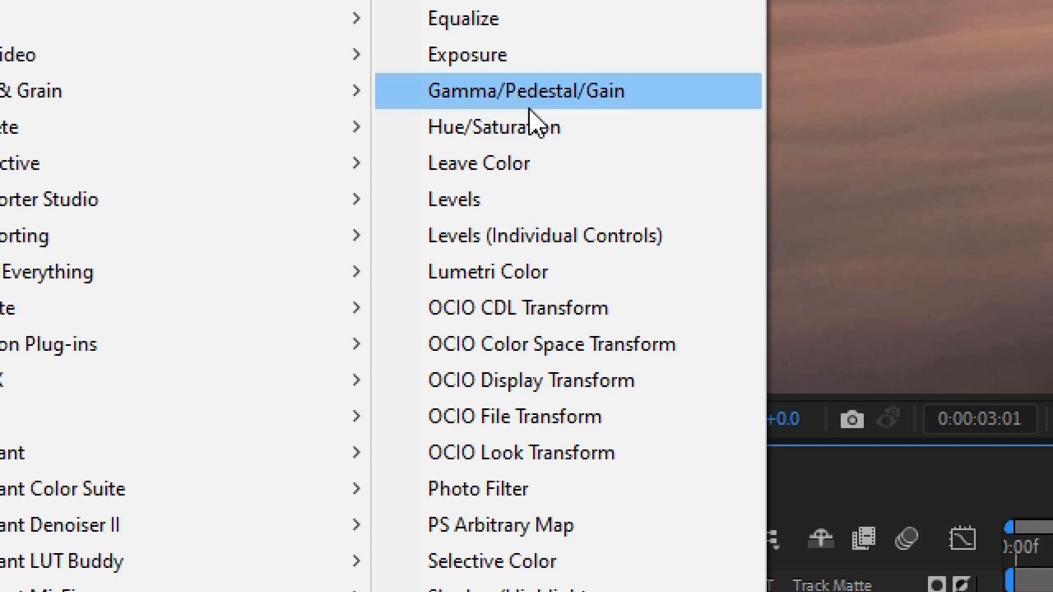
Add Lumetri Color from Color Correction, leaving Basic Correction at defaults.
{"action": "left_click", "coordinate": [488, 271]}
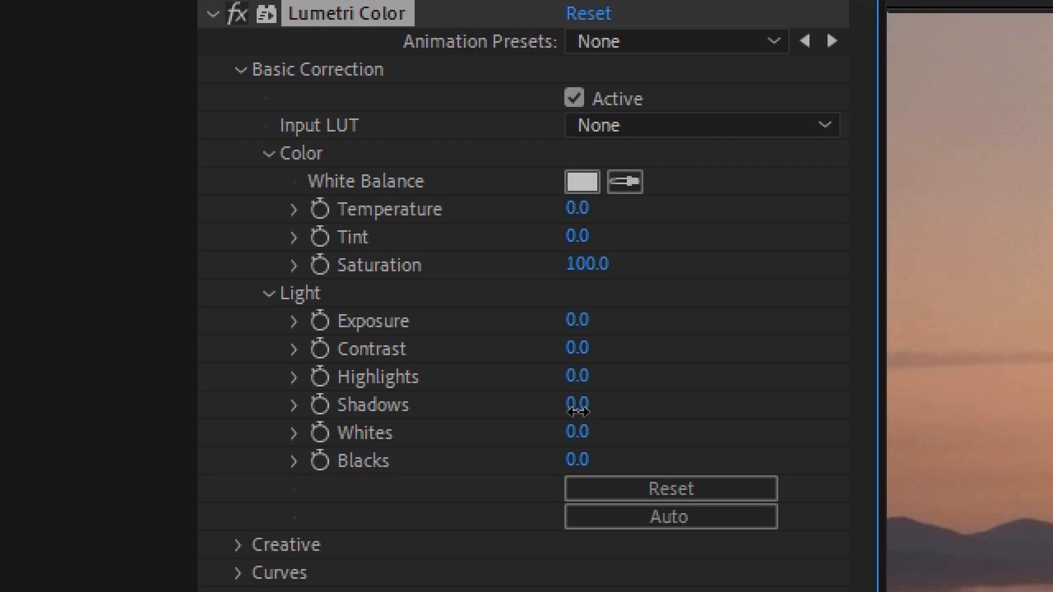